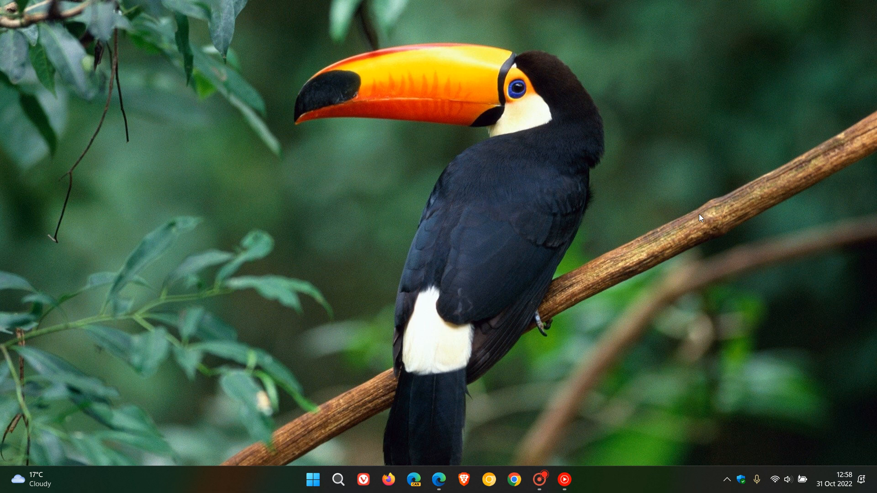
{"action": "mouse_move", "coordinate": [348, 391]}
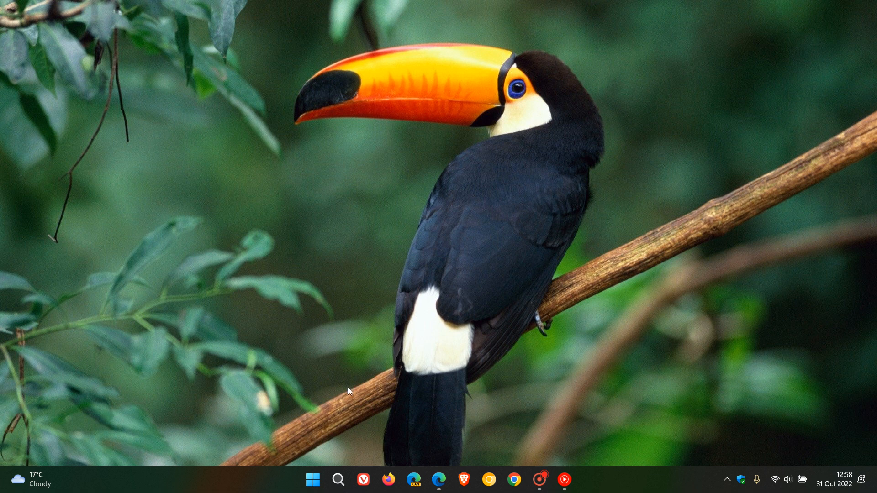
Review the Windows 11 taskbar's Start, Settings and calendar flyout with focus session options.
{"action": "left_click", "coordinate": [313, 480]}
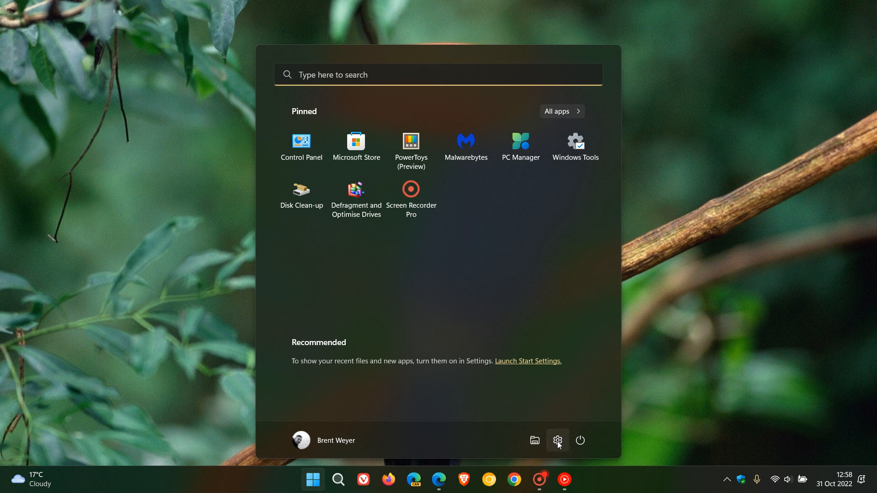
{"action": "left_click", "coordinate": [557, 441]}
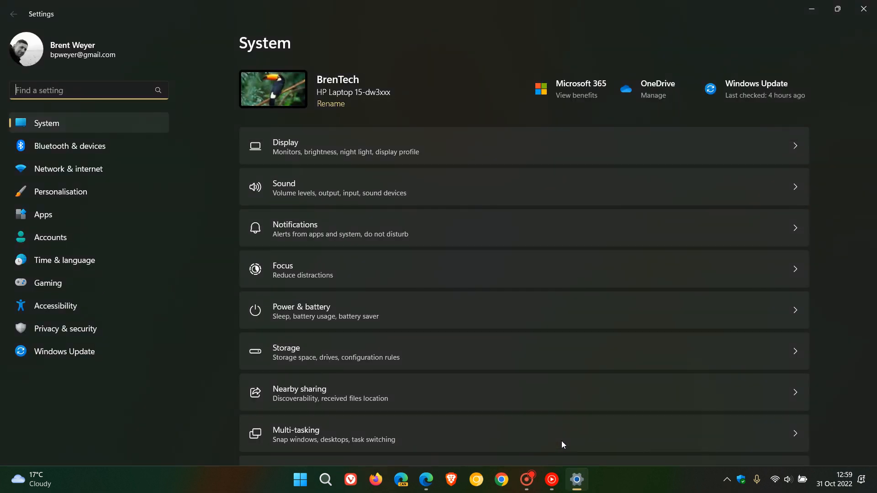
{"action": "mouse_move", "coordinate": [517, 279]}
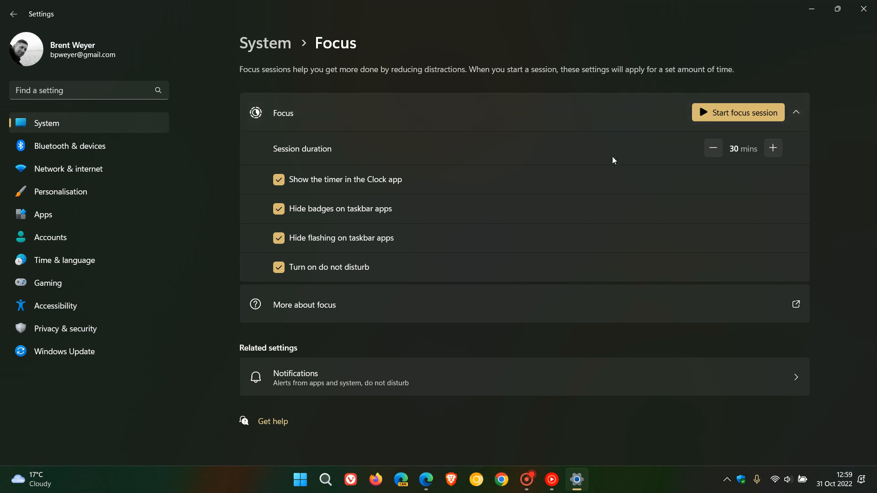
{"action": "mouse_move", "coordinate": [563, 207]}
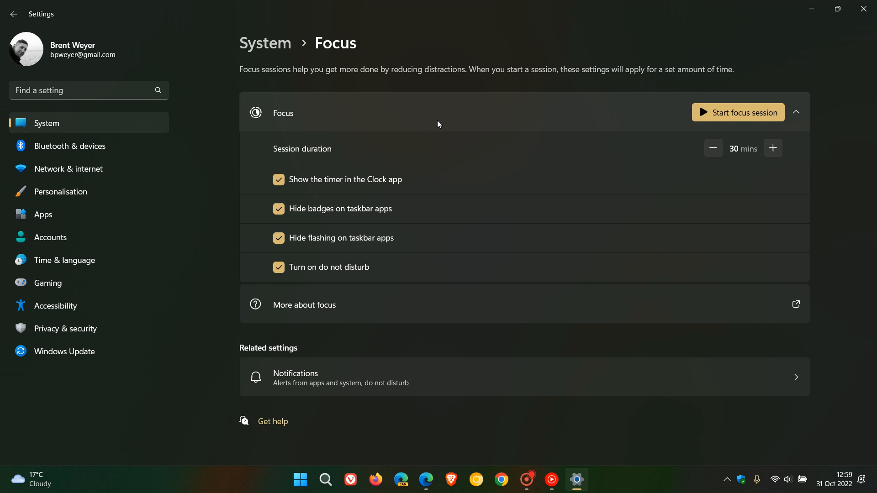
{"action": "mouse_move", "coordinate": [557, 67]}
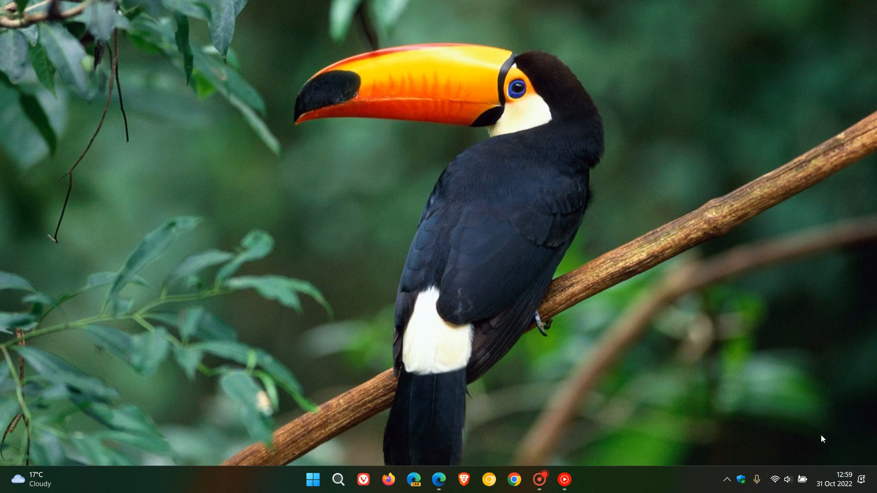
{"action": "left_click", "coordinate": [833, 479]}
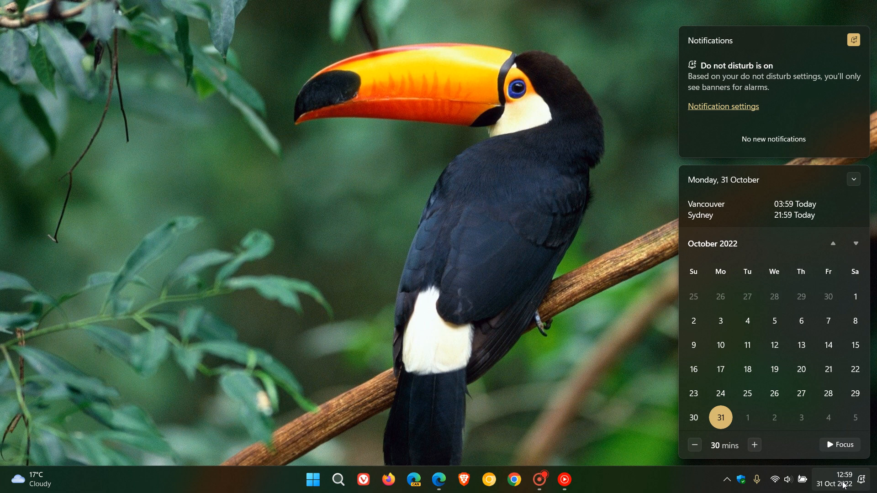
{"action": "mouse_move", "coordinate": [782, 445]}
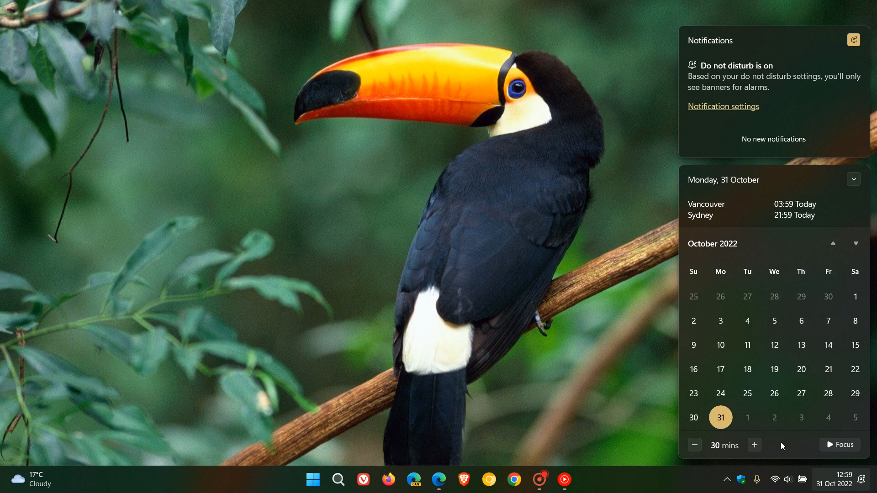
{"action": "mouse_move", "coordinate": [711, 457]}
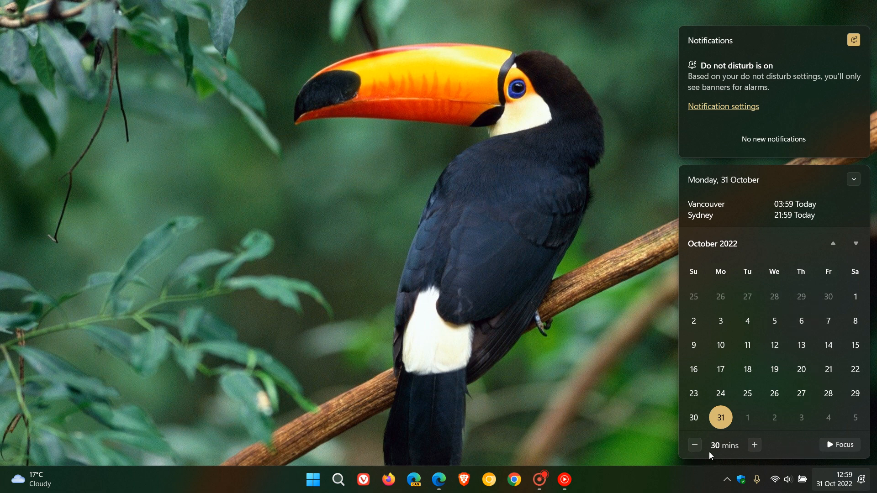
{"action": "mouse_move", "coordinate": [843, 450]}
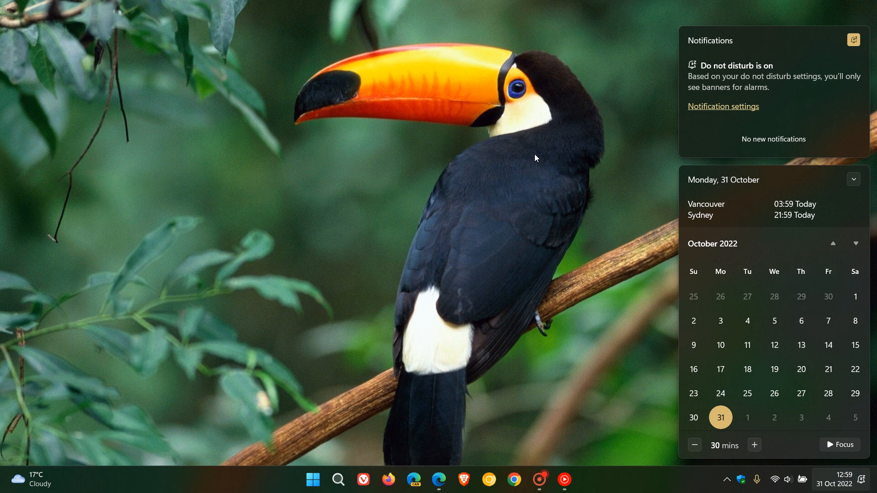
{"action": "left_click", "coordinate": [532, 157]}
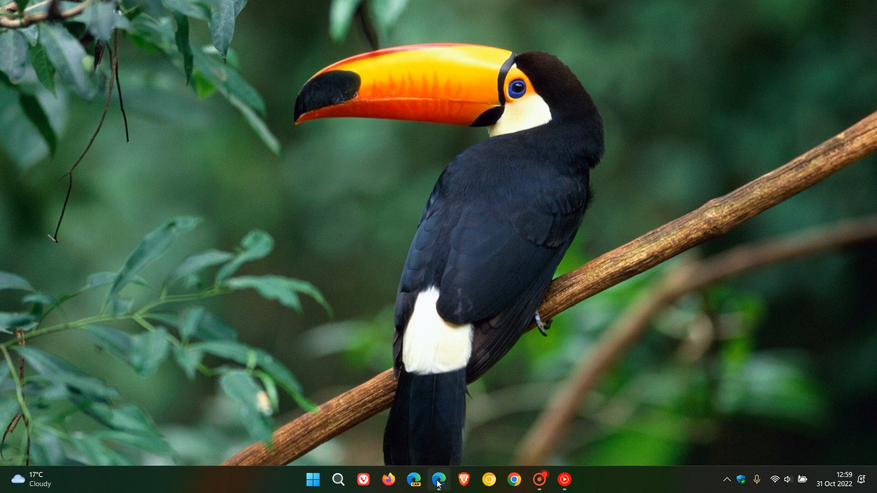
View the October 2022 calendar in Outlook on the web, then switch to the Microsoft 365 Roadmap page.
{"action": "left_click", "coordinate": [440, 479]}
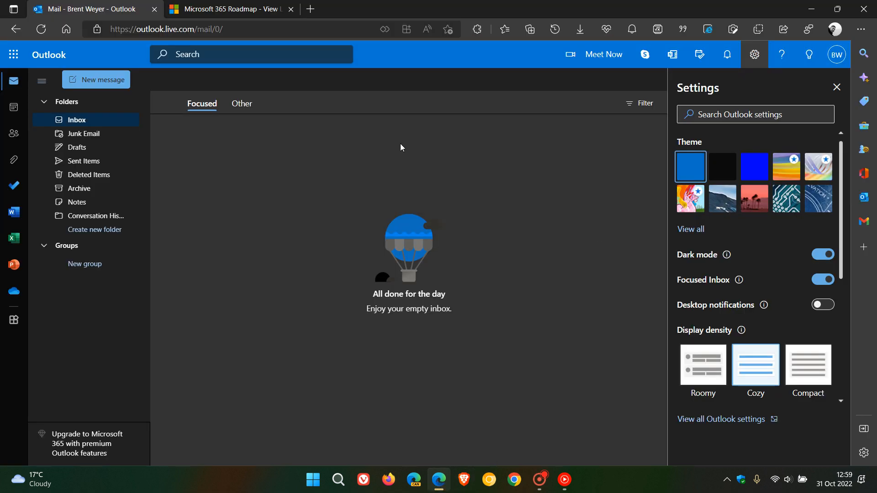
{"action": "mouse_move", "coordinate": [549, 233]}
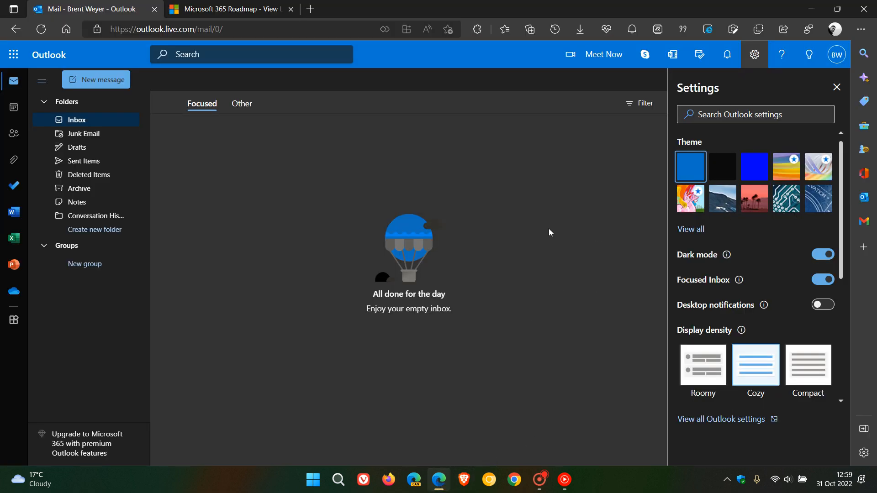
{"action": "mouse_move", "coordinate": [26, 142]}
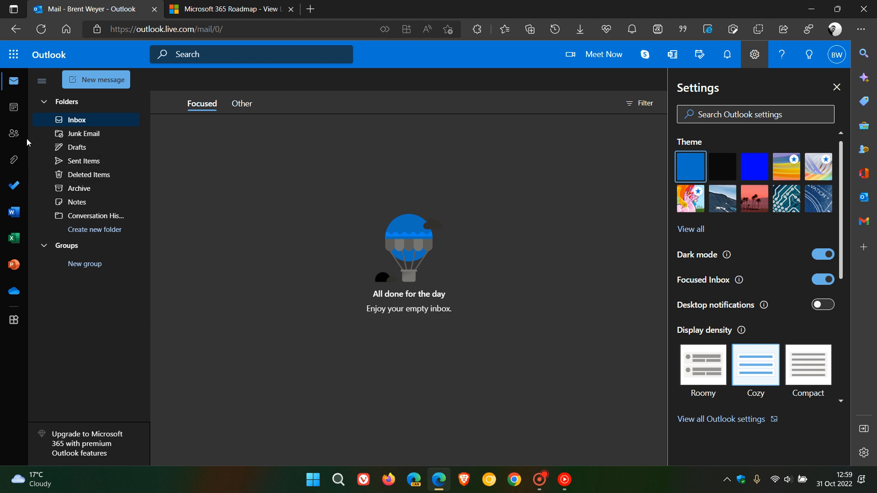
{"action": "left_click", "coordinate": [13, 107]}
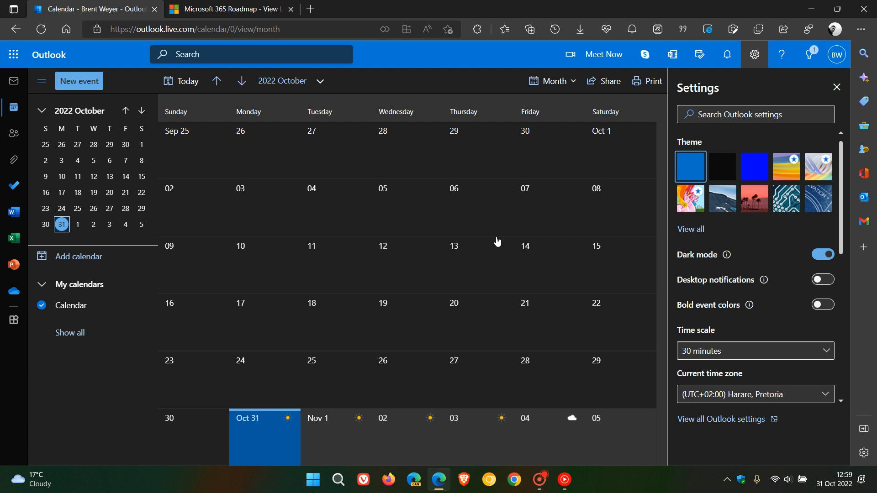
{"action": "mouse_move", "coordinate": [526, 225]}
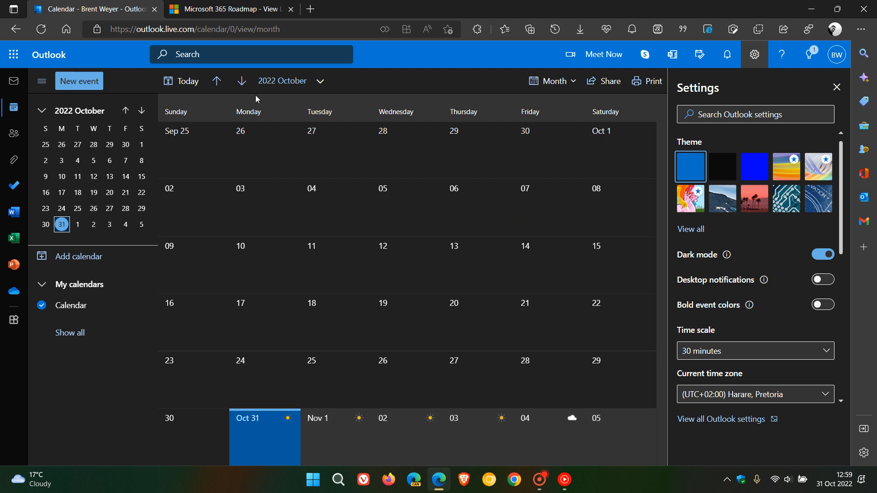
{"action": "left_click", "coordinate": [229, 9]}
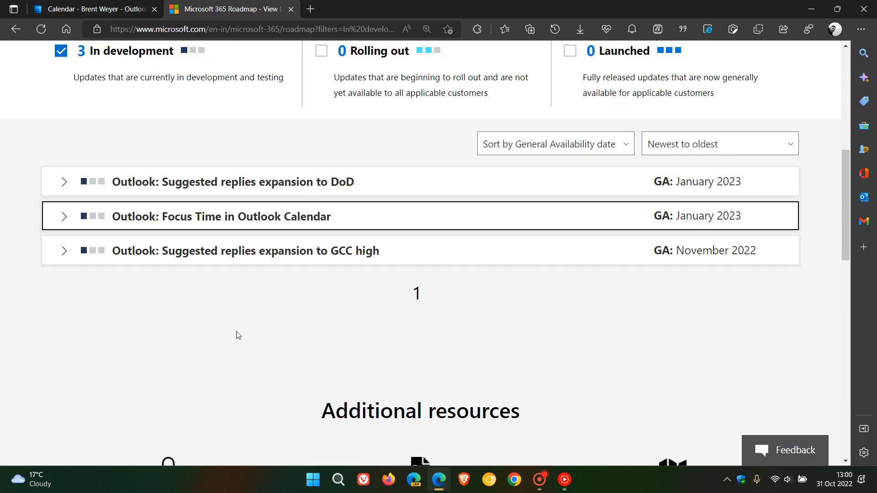
{"action": "mouse_move", "coordinate": [243, 222]}
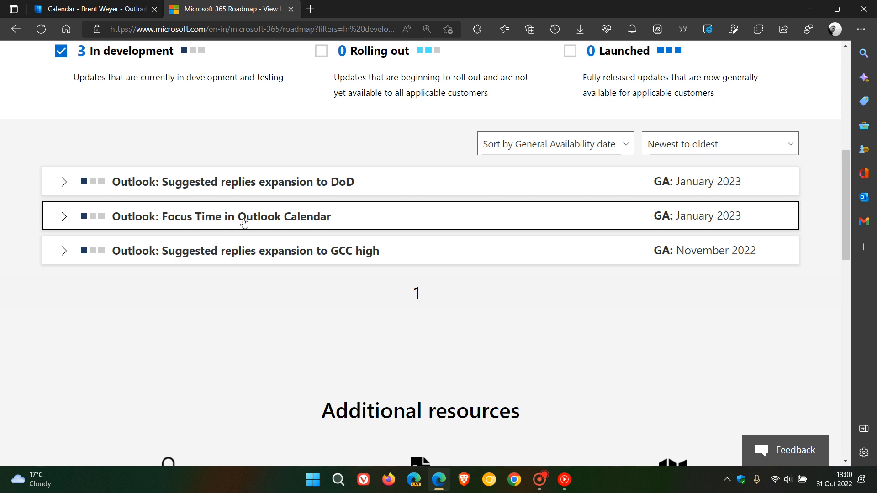
Expand the 'Outlook: Focus Time in Outlook Calendar' roadmap entry to show its description and Feature ID 101528.
{"action": "left_click", "coordinate": [63, 216]}
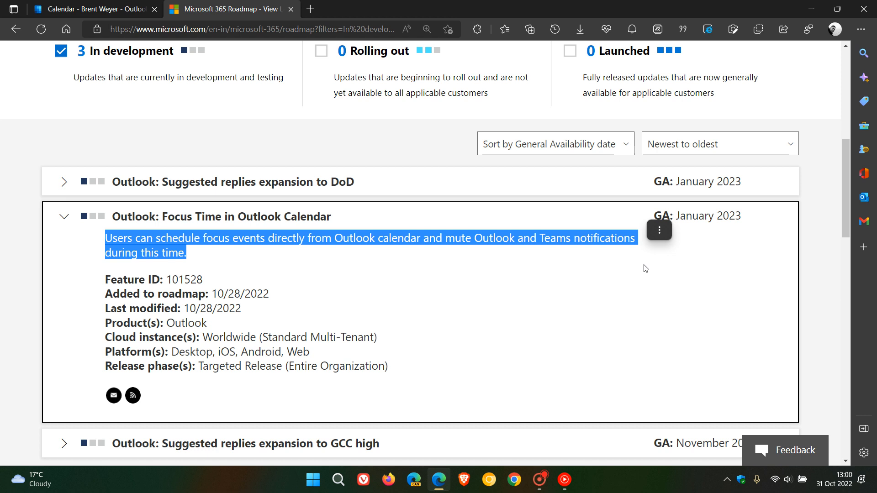
{"action": "mouse_move", "coordinate": [652, 327]}
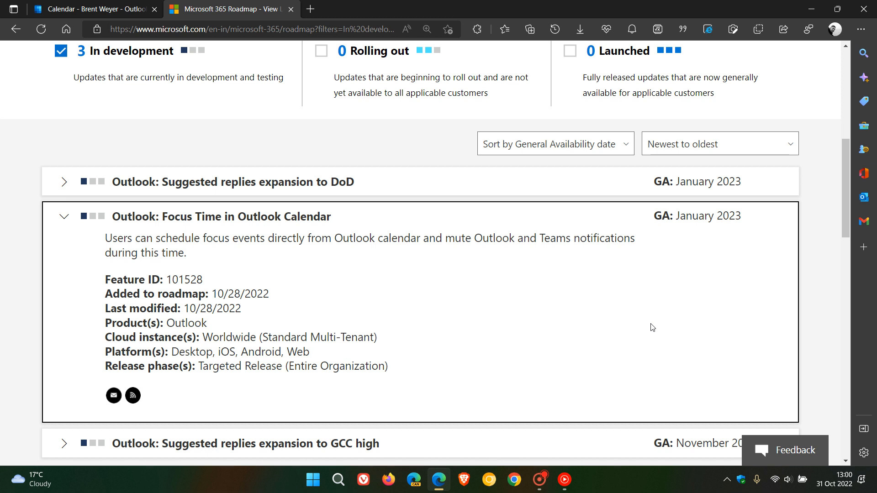
{"action": "mouse_move", "coordinate": [275, 313]}
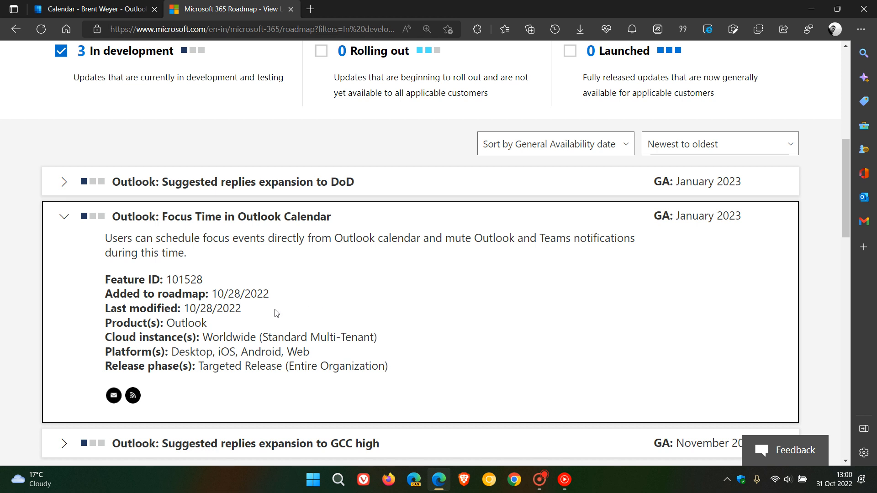
{"action": "mouse_move", "coordinate": [244, 306]}
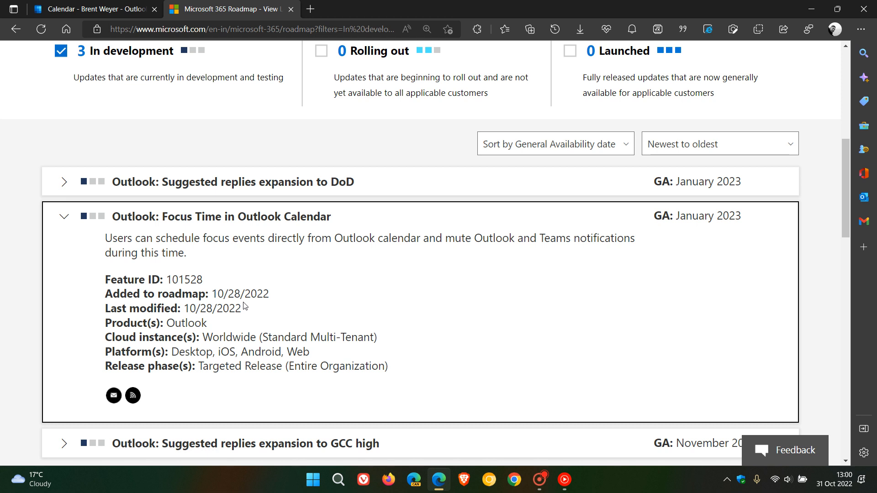
{"action": "mouse_move", "coordinate": [244, 306]}
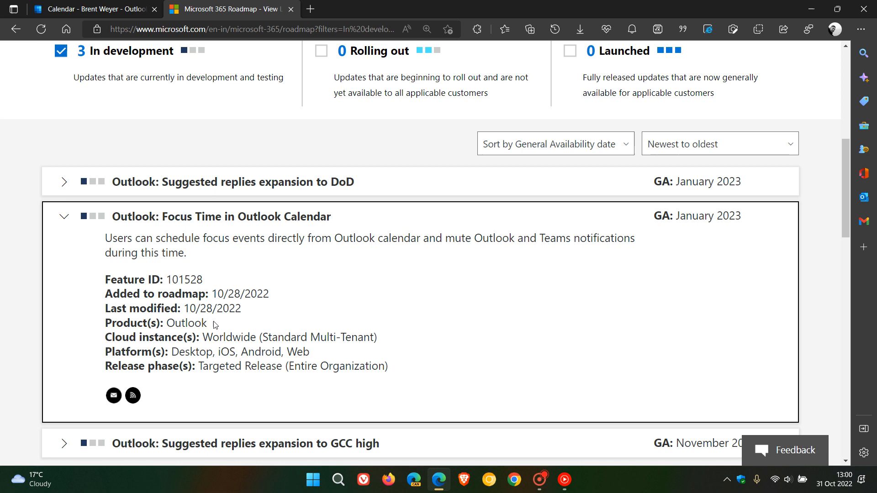
{"action": "mouse_move", "coordinate": [400, 348]}
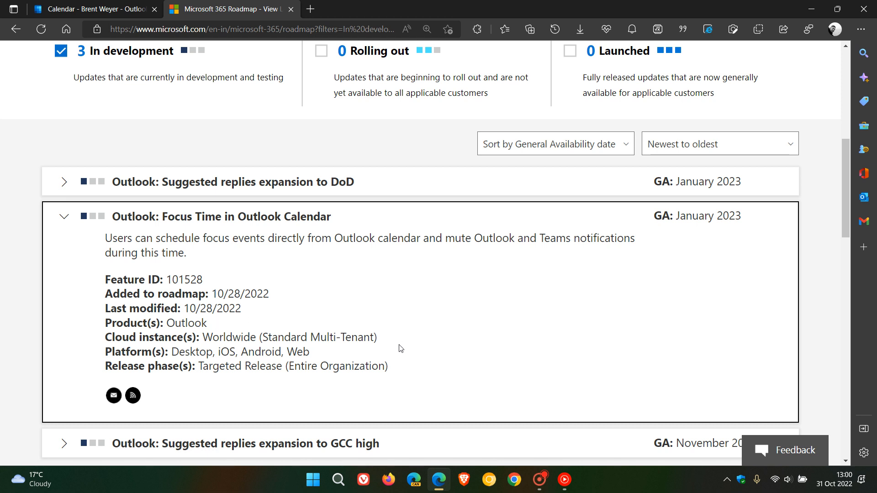
{"action": "mouse_move", "coordinate": [317, 353]}
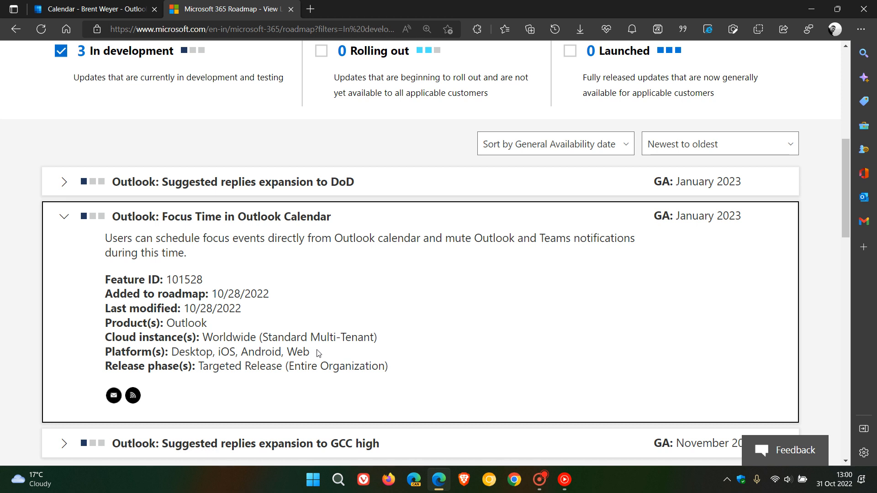
{"action": "mouse_move", "coordinate": [318, 353]}
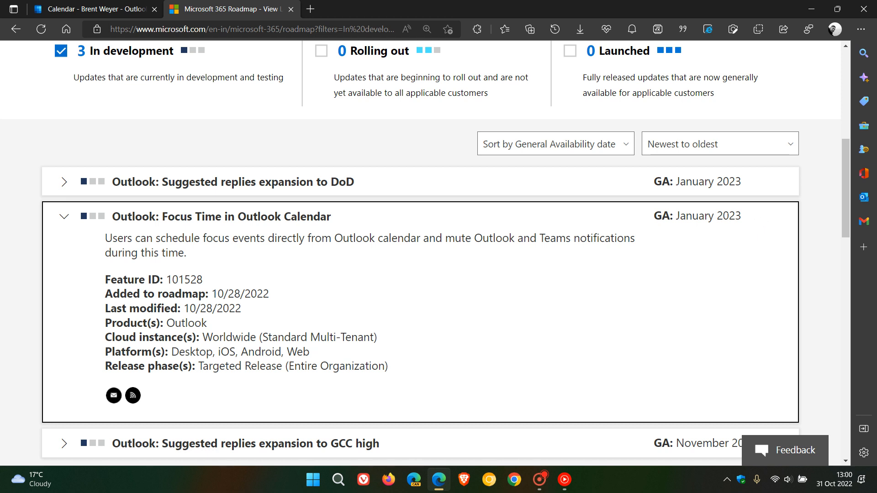
{"action": "mouse_move", "coordinate": [754, 234]}
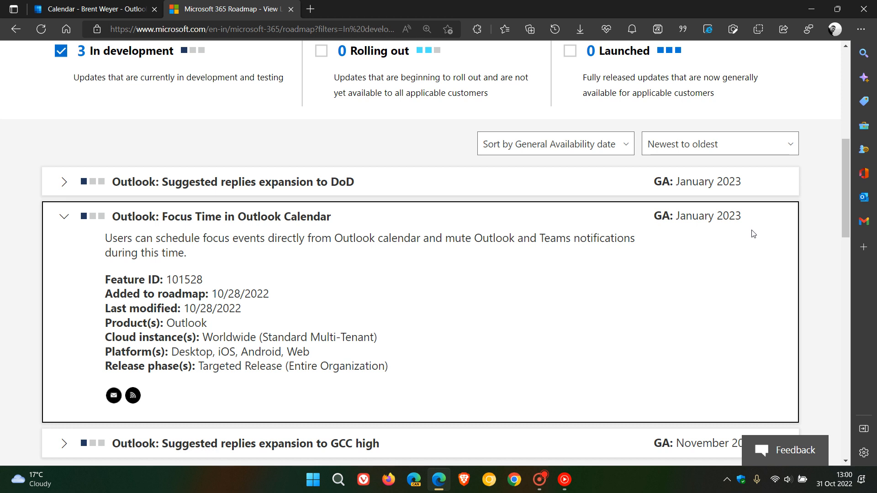
{"action": "mouse_move", "coordinate": [721, 248]}
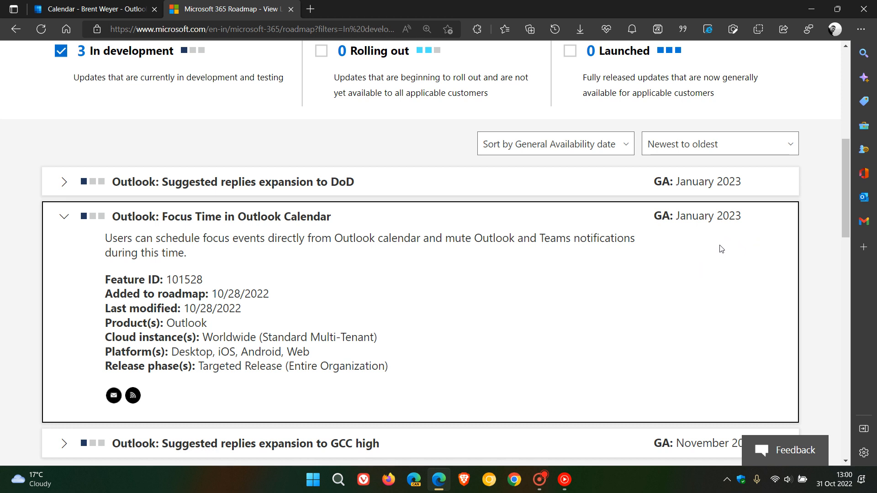
{"action": "mouse_move", "coordinate": [724, 253]}
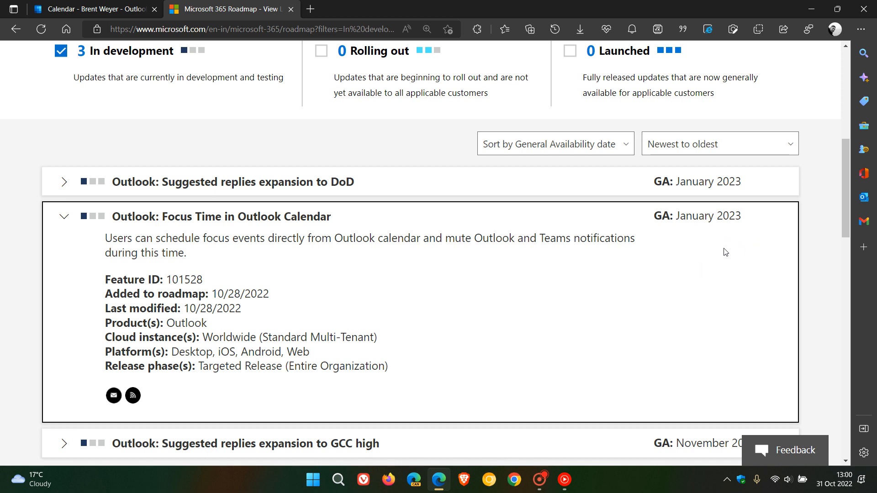
{"action": "mouse_move", "coordinate": [722, 251]}
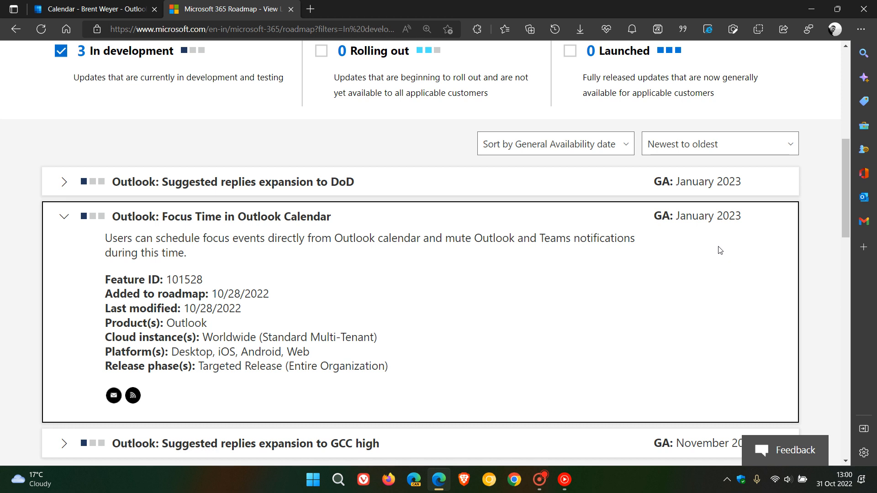
{"action": "mouse_move", "coordinate": [704, 264]}
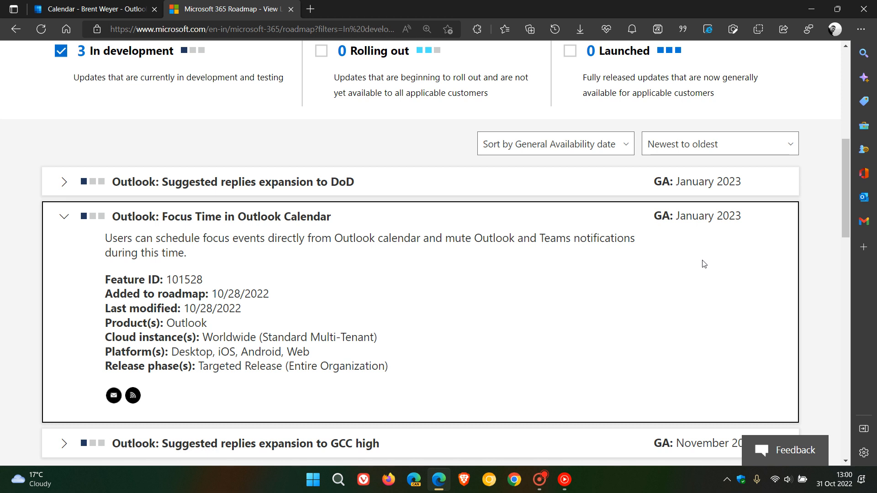
{"action": "mouse_move", "coordinate": [101, 109]}
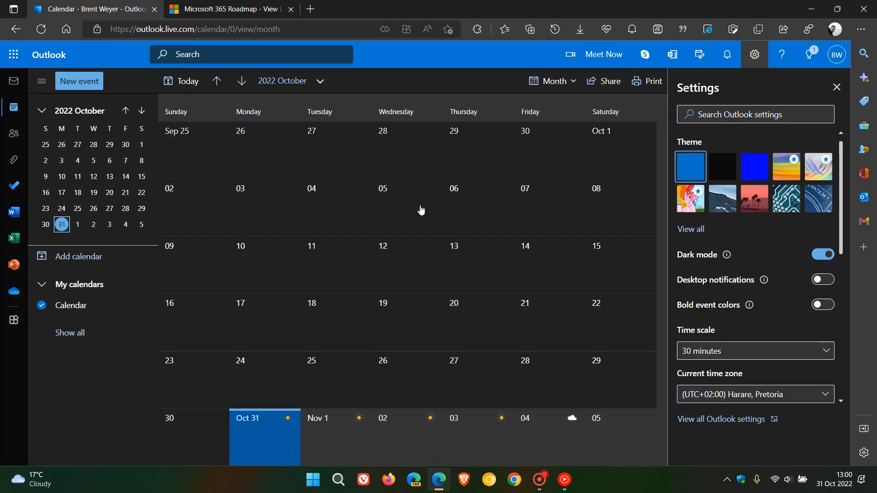
{"action": "mouse_move", "coordinate": [457, 203]}
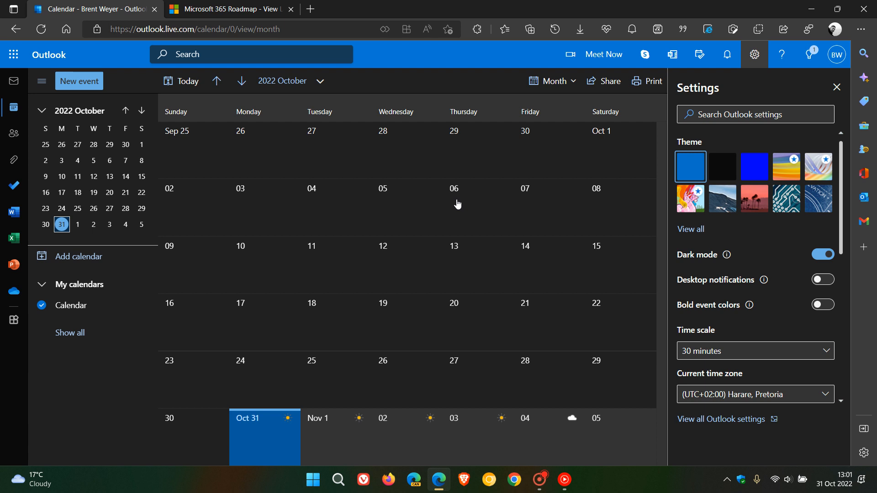
{"action": "mouse_move", "coordinate": [494, 228]}
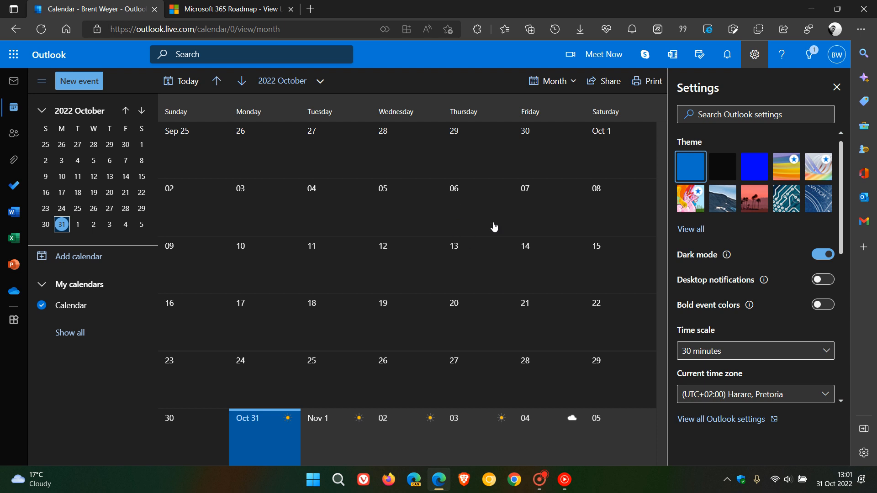
{"action": "mouse_move", "coordinate": [488, 213]}
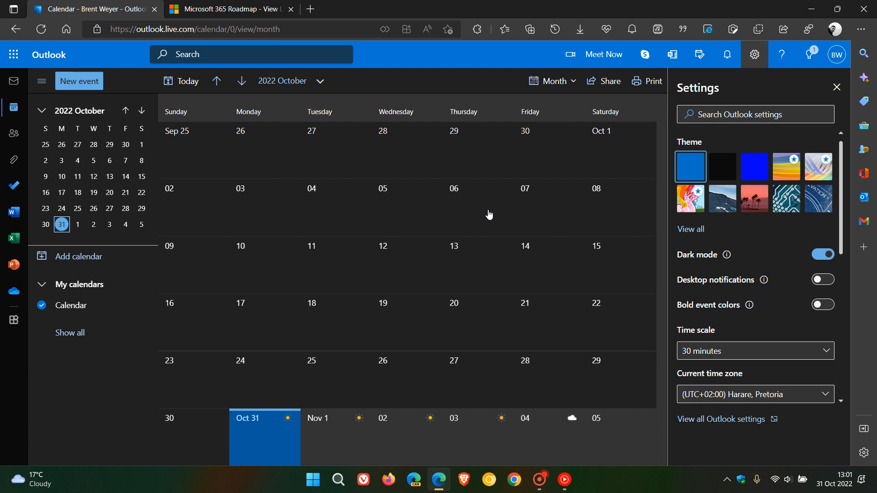
{"action": "mouse_move", "coordinate": [25, 105]}
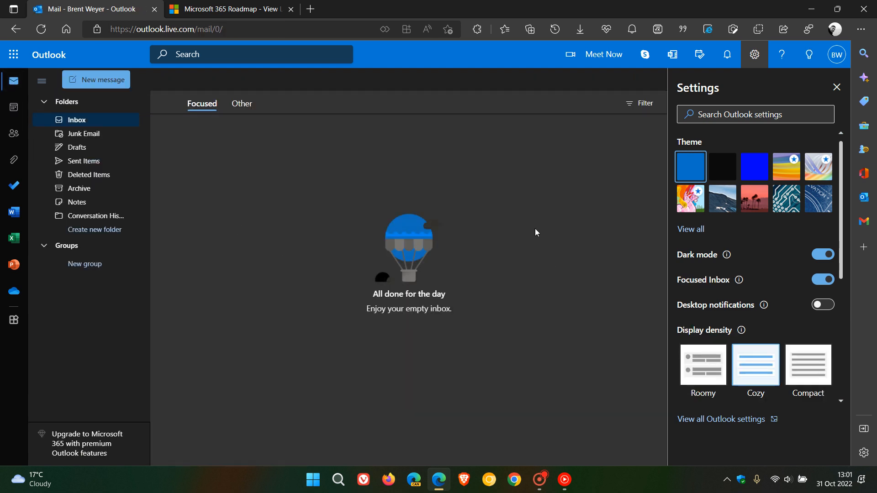
{"action": "mouse_move", "coordinate": [559, 214]}
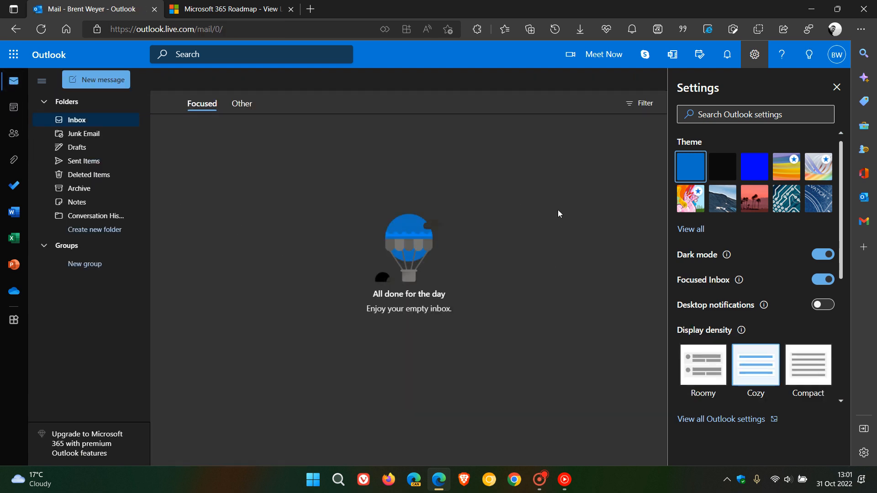
{"action": "mouse_move", "coordinate": [427, 159]}
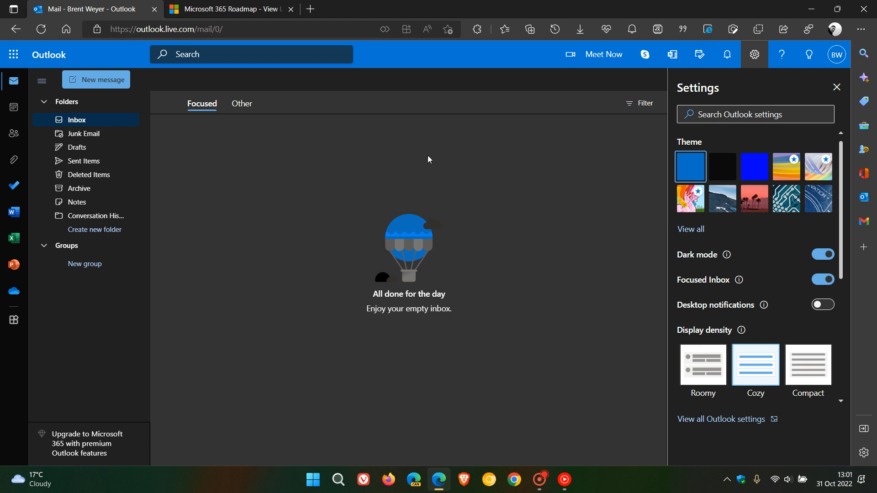
{"action": "mouse_move", "coordinate": [556, 265]}
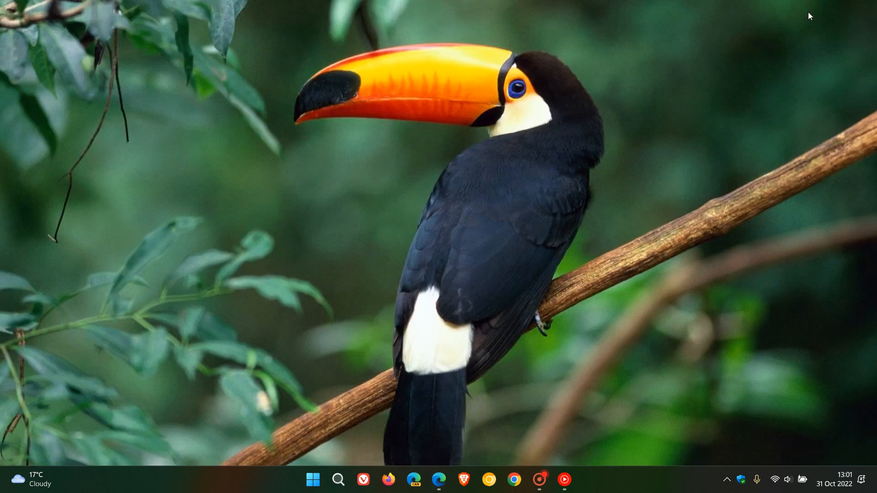
{"action": "mouse_move", "coordinate": [557, 207]}
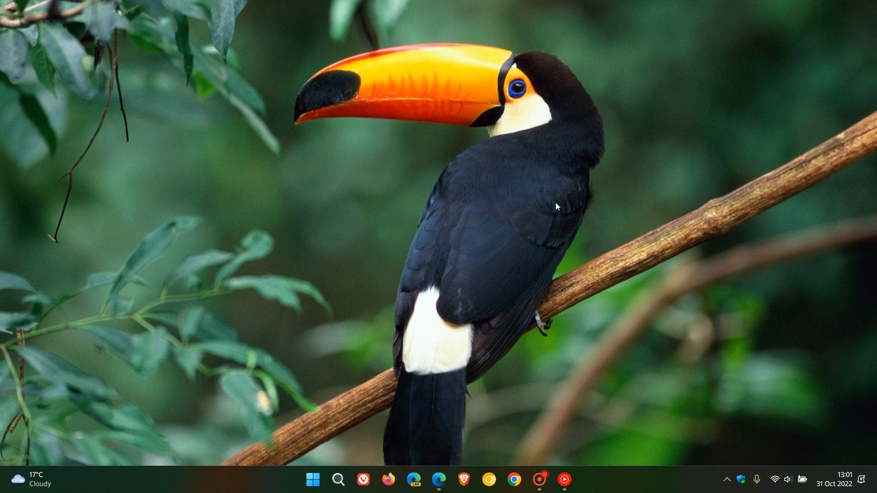